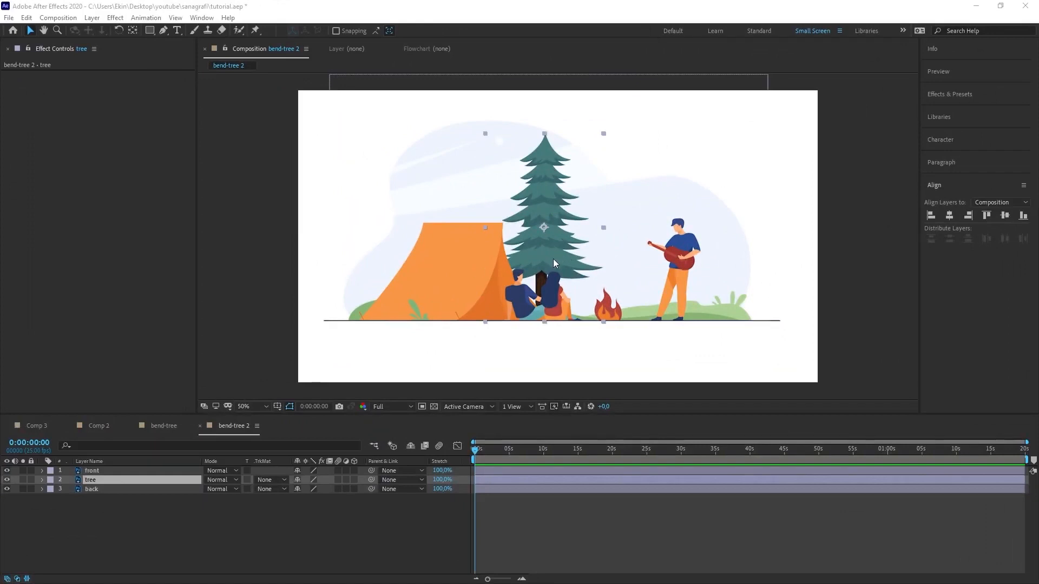
Show only the pine tree layer, hiding the front and back scene layers.
{"action": "left_click", "coordinate": [90, 471]}
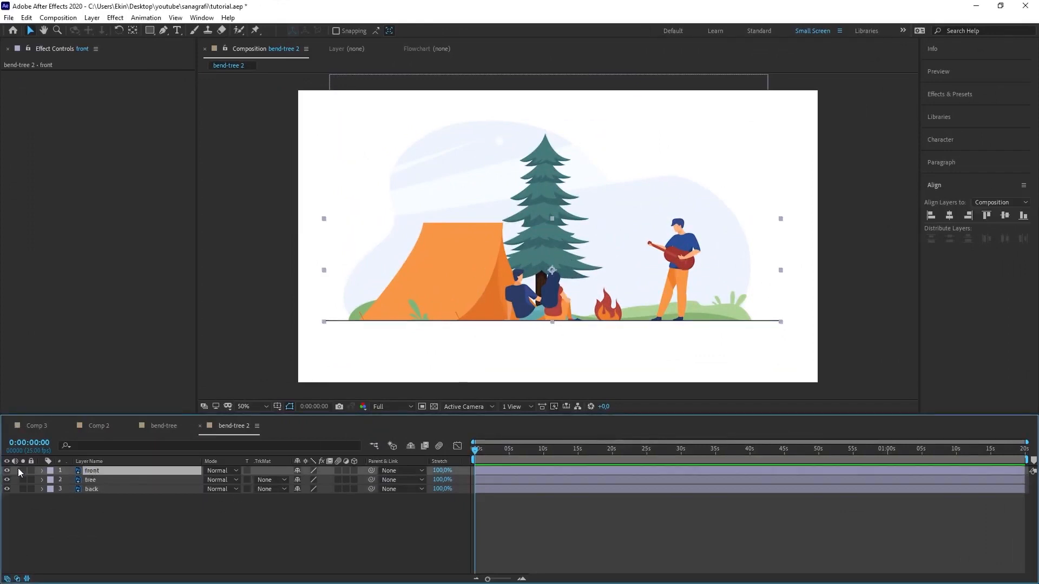
{"action": "left_click", "coordinate": [90, 480]}
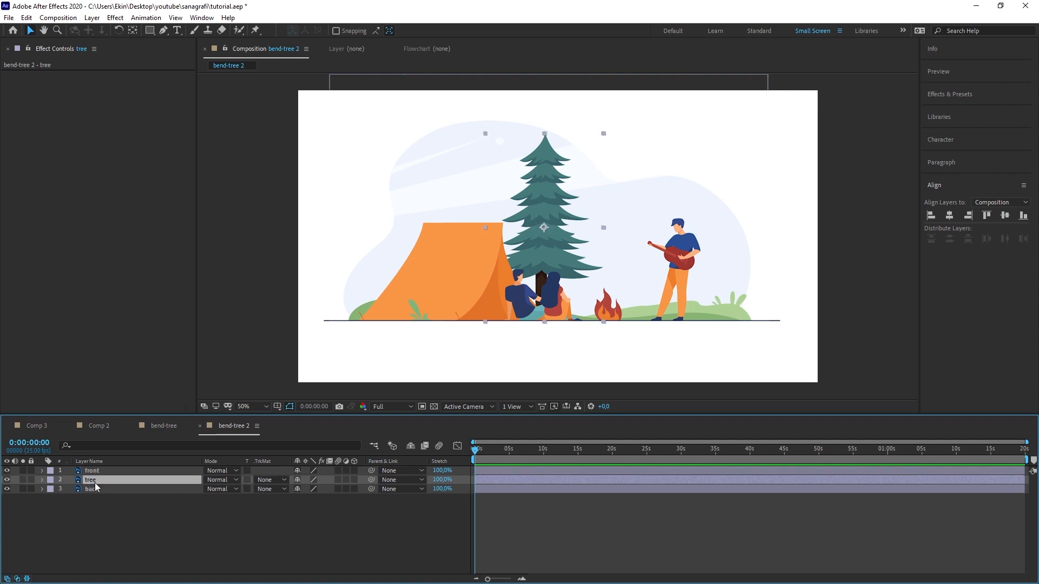
{"action": "mouse_move", "coordinate": [18, 485]}
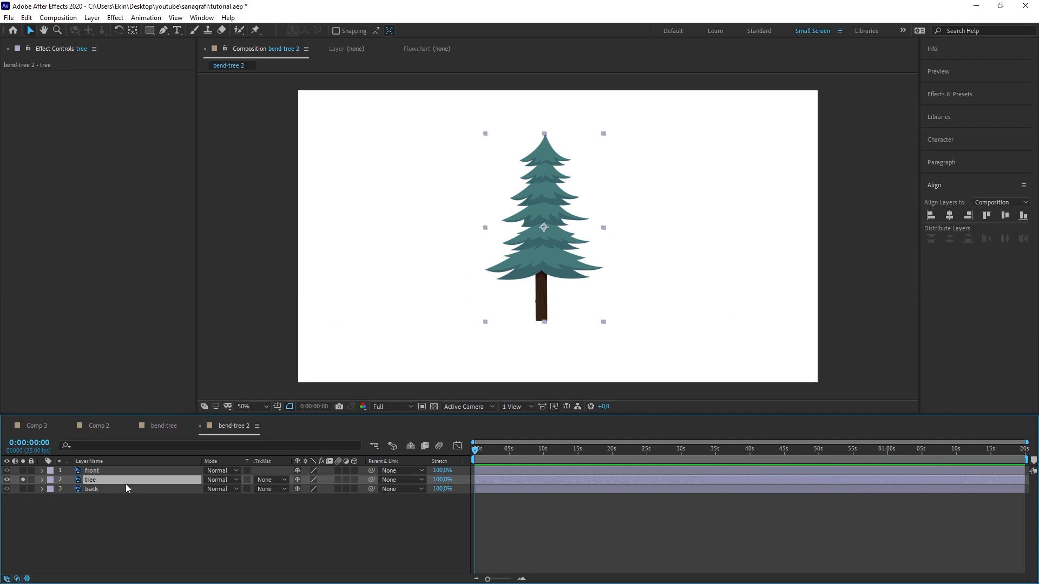
{"action": "mouse_move", "coordinate": [100, 486]}
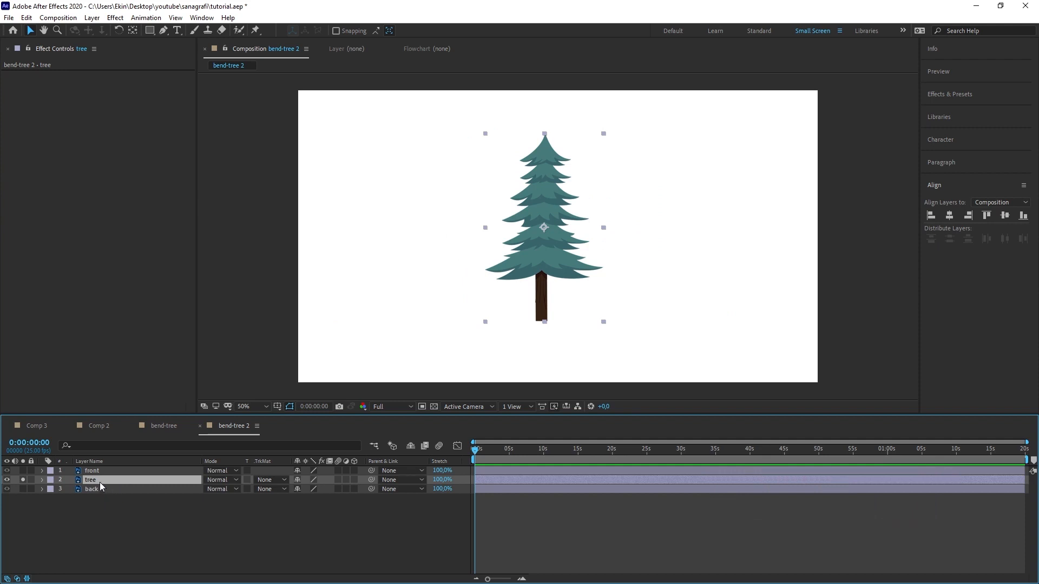
{"action": "mouse_move", "coordinate": [98, 485]}
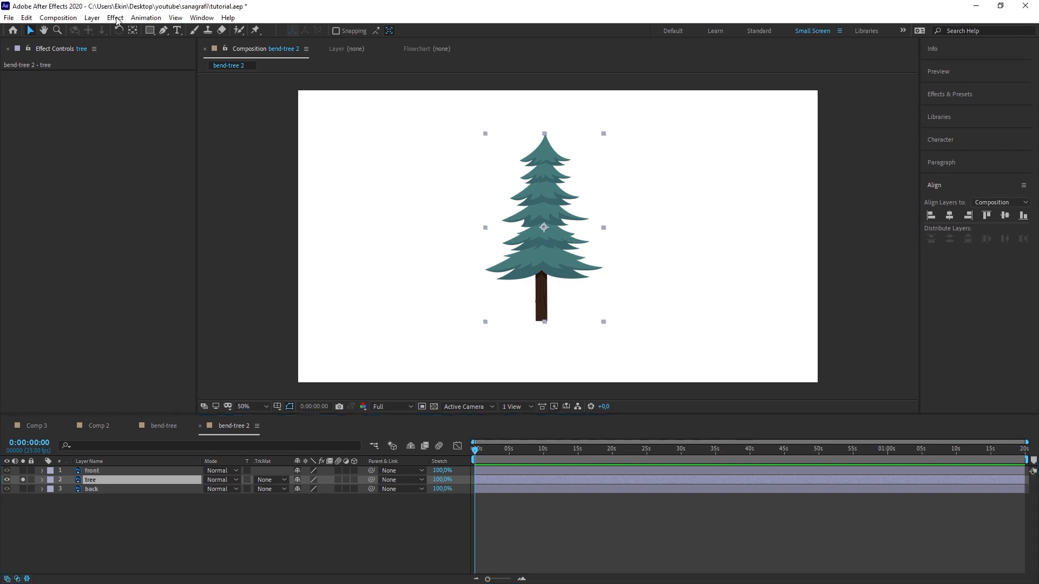
Apply the Distort > CC Bend It effect to the tree layer.
{"action": "left_click", "coordinate": [114, 17]}
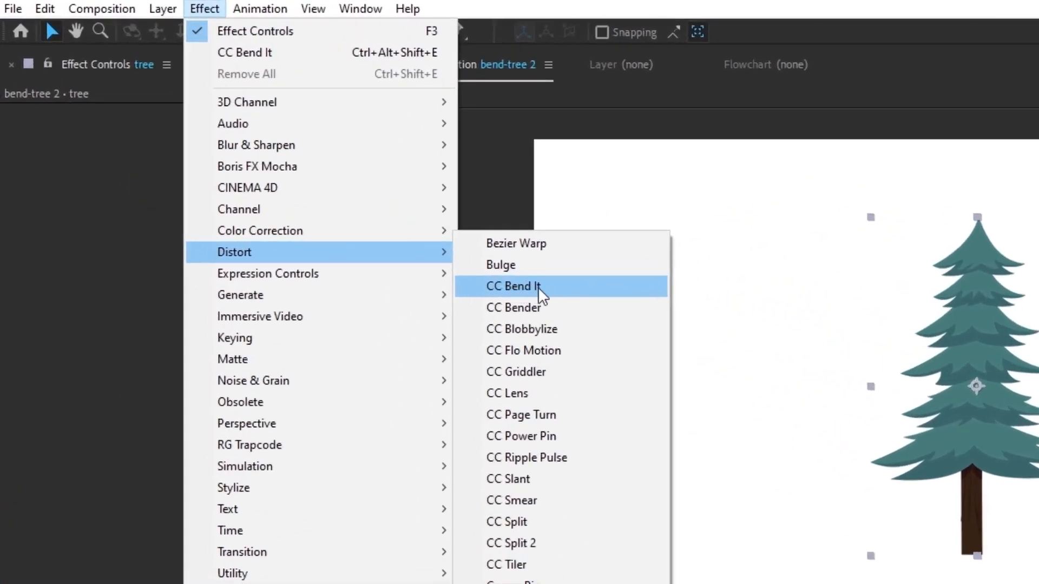
{"action": "left_click", "coordinate": [513, 286]}
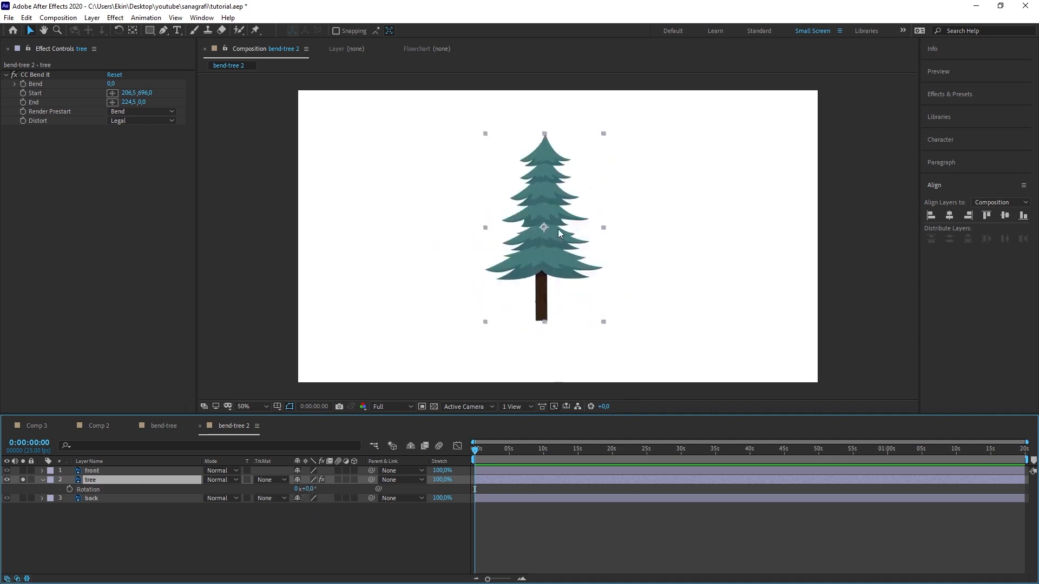
{"action": "mouse_move", "coordinate": [133, 30]}
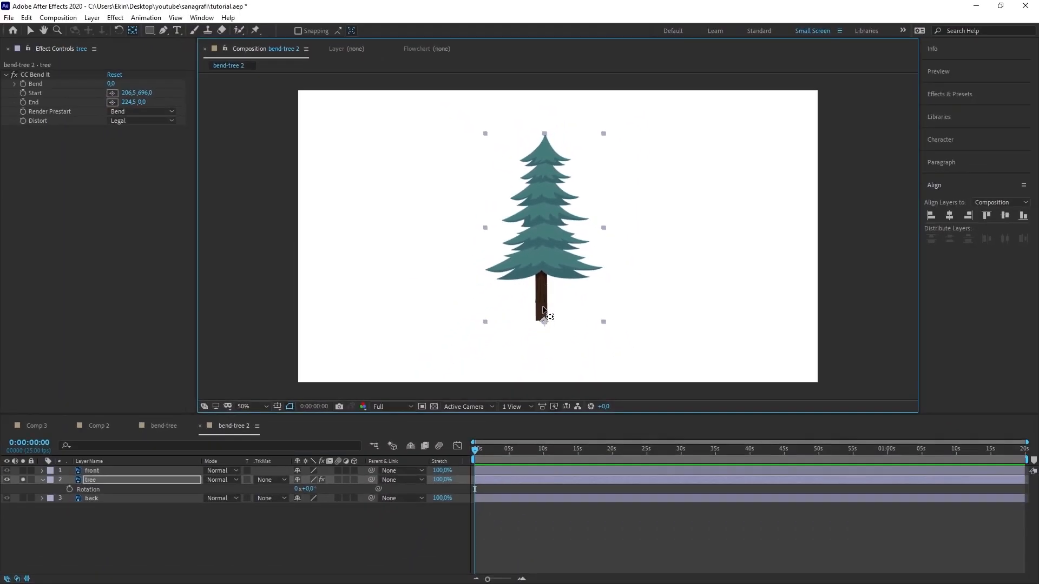
{"action": "mouse_move", "coordinate": [606, 324]}
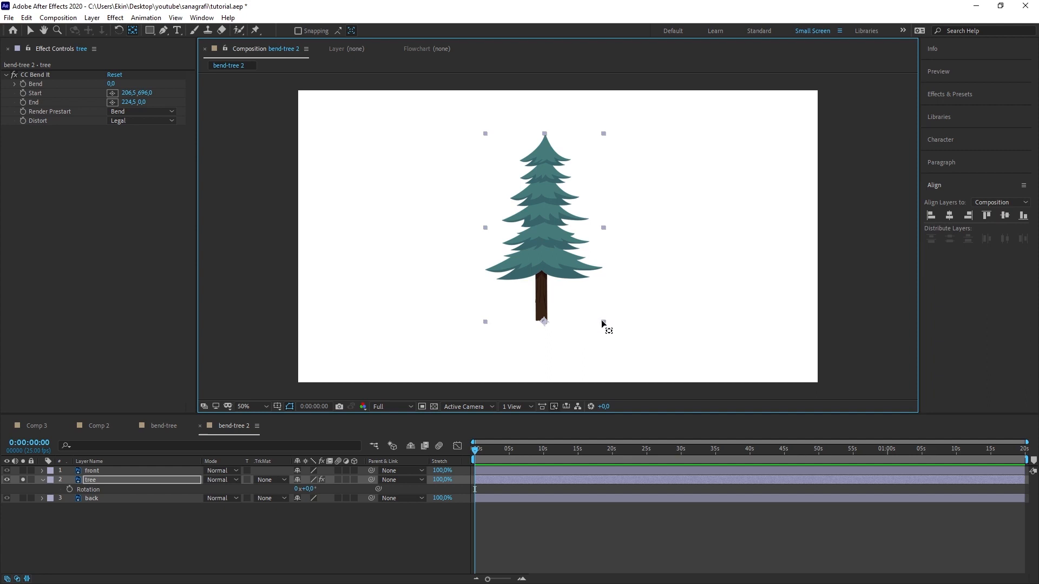
{"action": "mouse_move", "coordinate": [546, 324]}
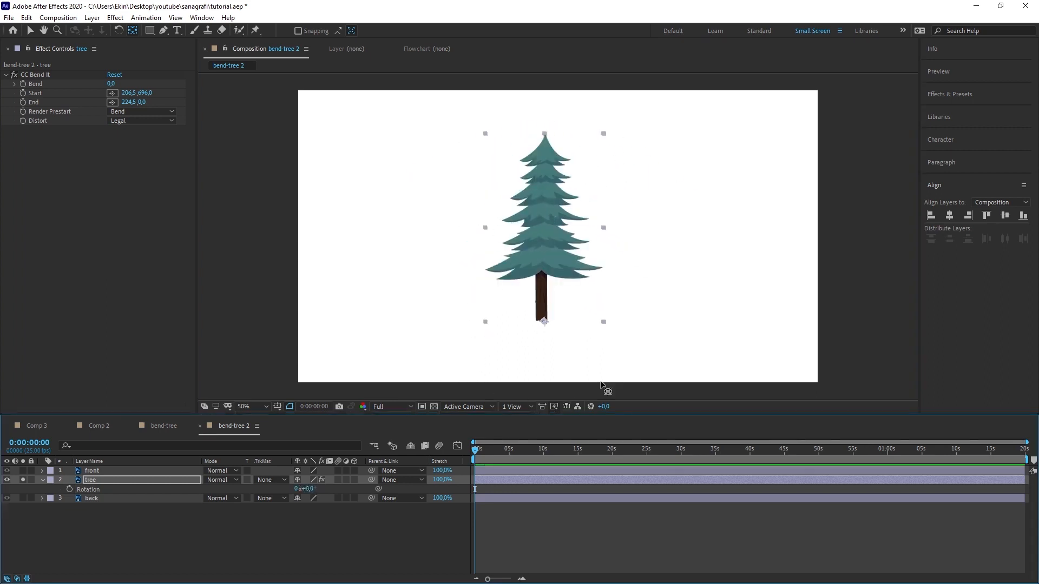
{"action": "mouse_move", "coordinate": [581, 285]}
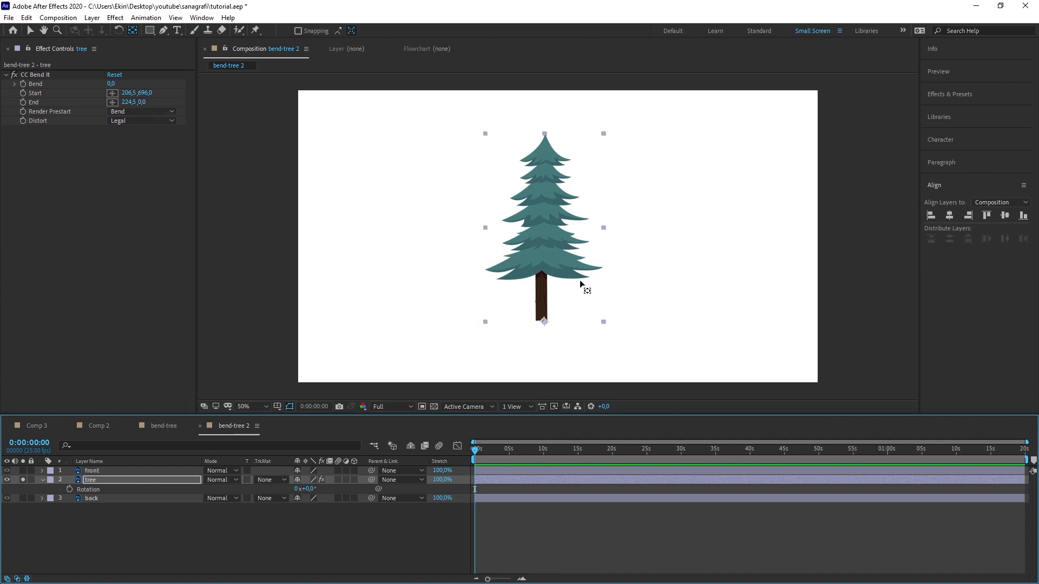
{"action": "mouse_move", "coordinate": [57, 152]}
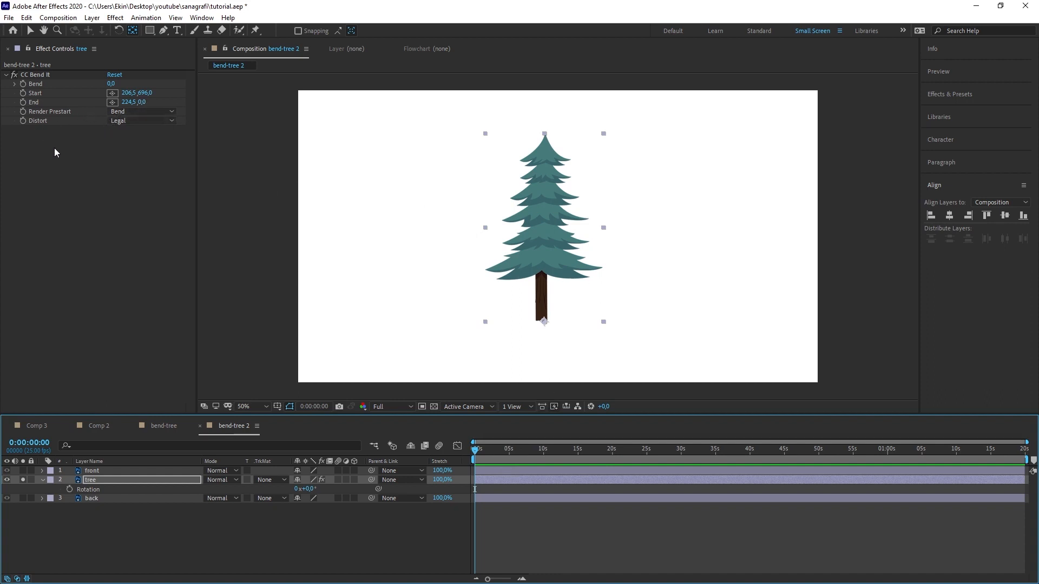
{"action": "mouse_move", "coordinate": [205, 30]}
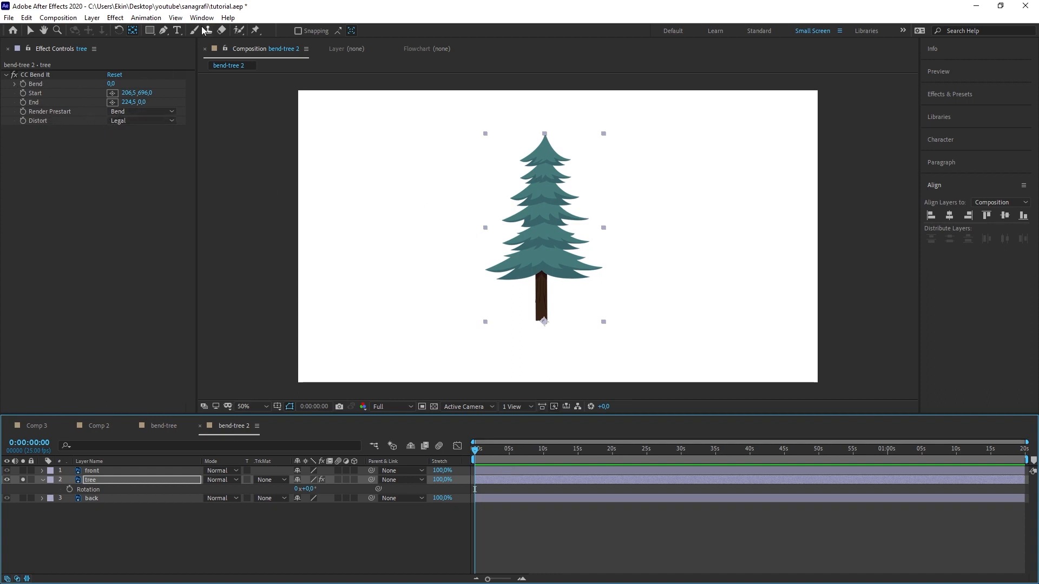
Drive CC Bend It's Start point with a toComp(value) expression via Effect Controls.
{"action": "left_click", "coordinate": [201, 17]}
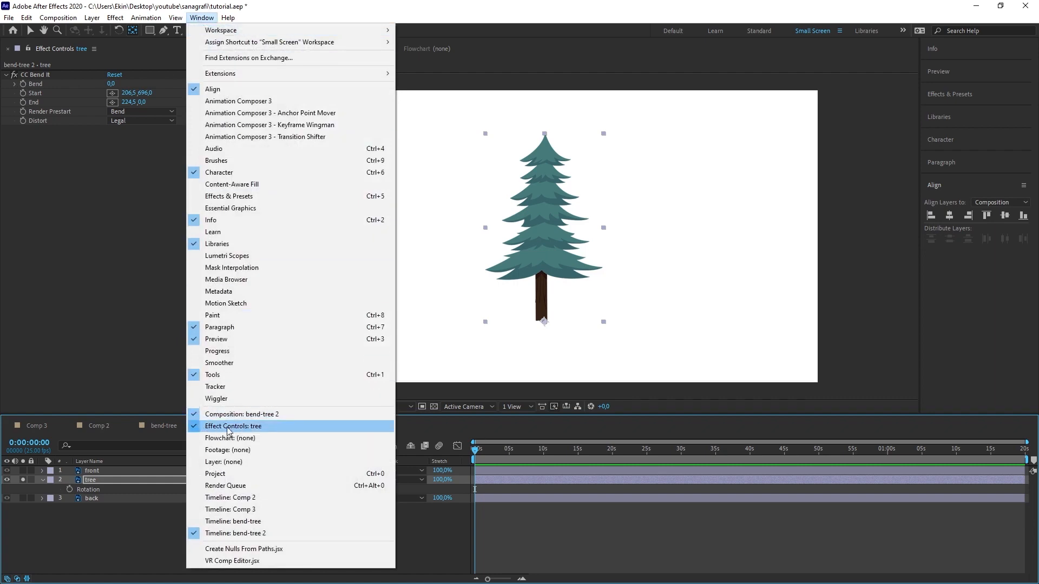
{"action": "mouse_move", "coordinate": [240, 430]}
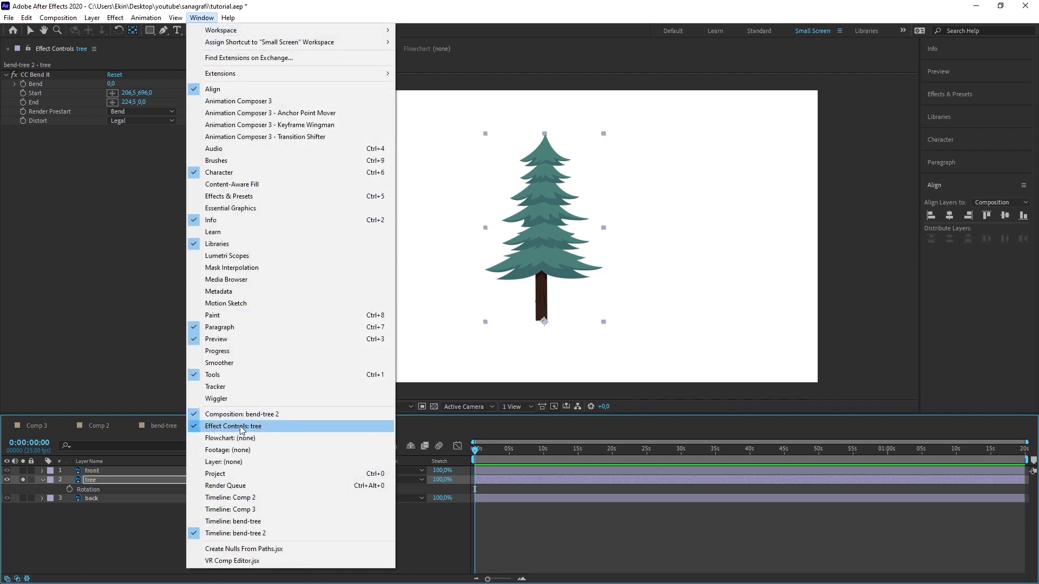
{"action": "mouse_move", "coordinate": [65, 160]}
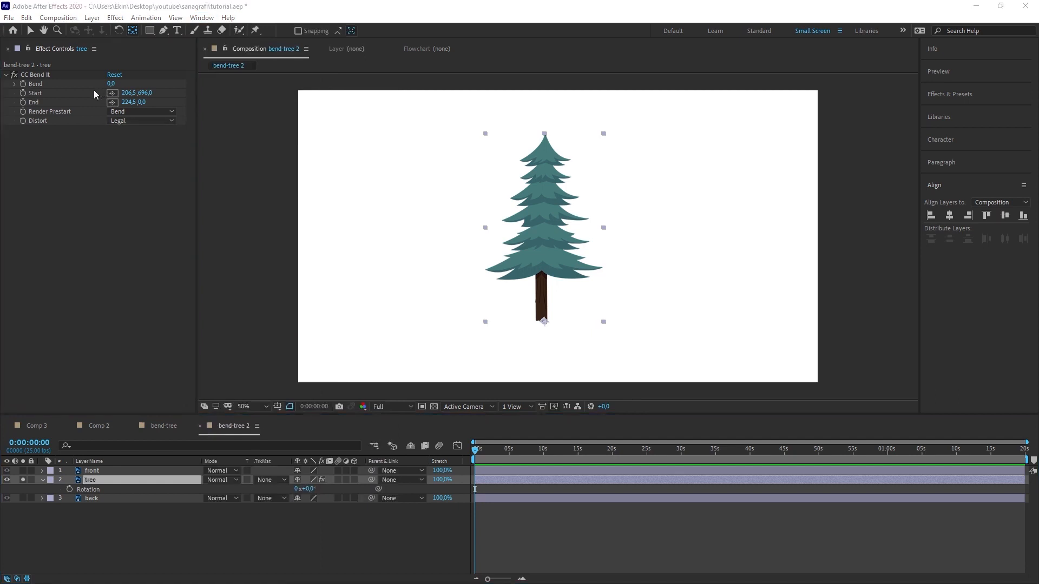
{"action": "mouse_move", "coordinate": [21, 99]}
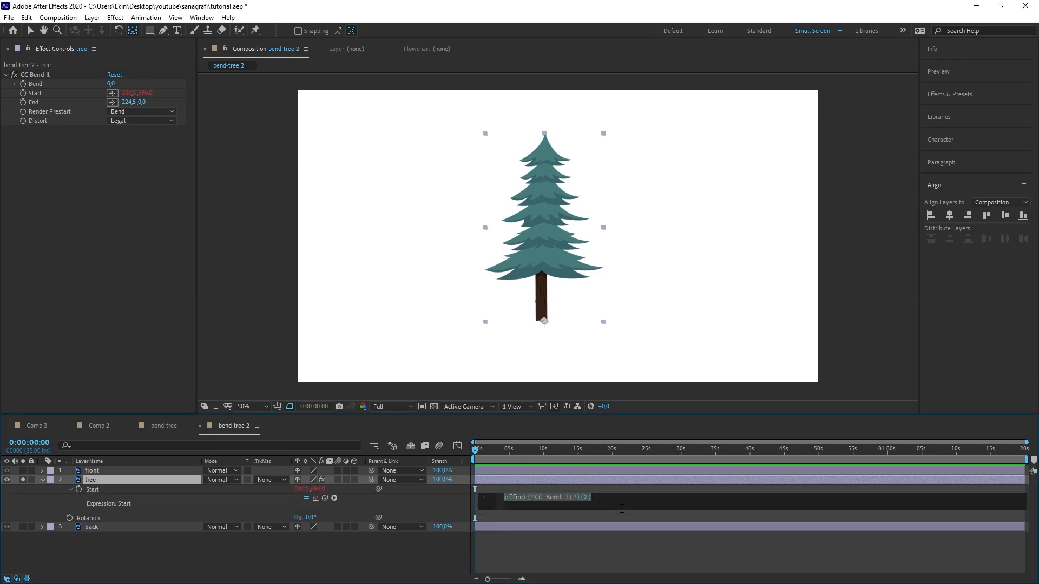
{"action": "type", "text": "toComp(value"}
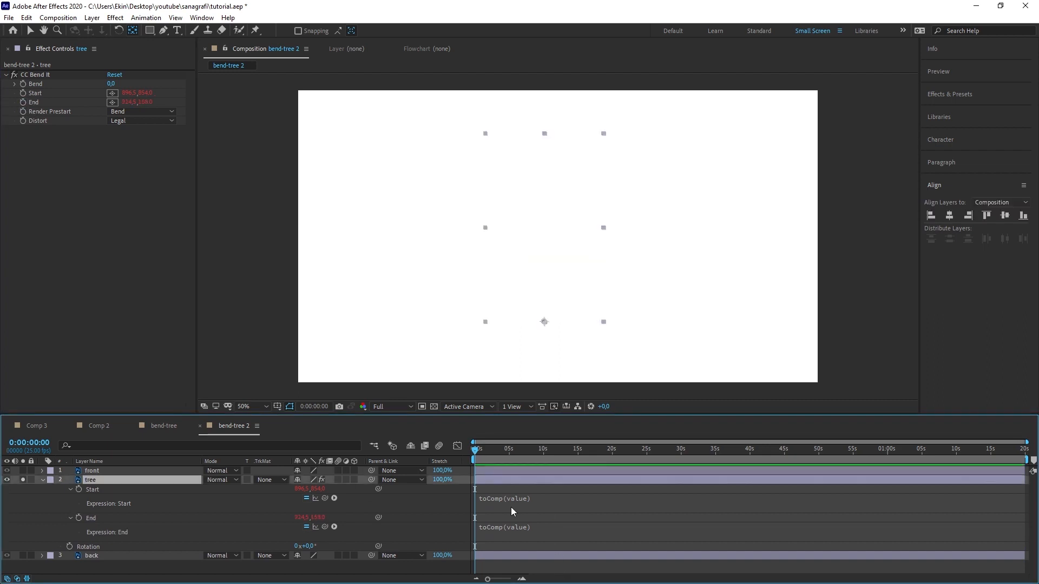
{"action": "mouse_move", "coordinate": [583, 333]}
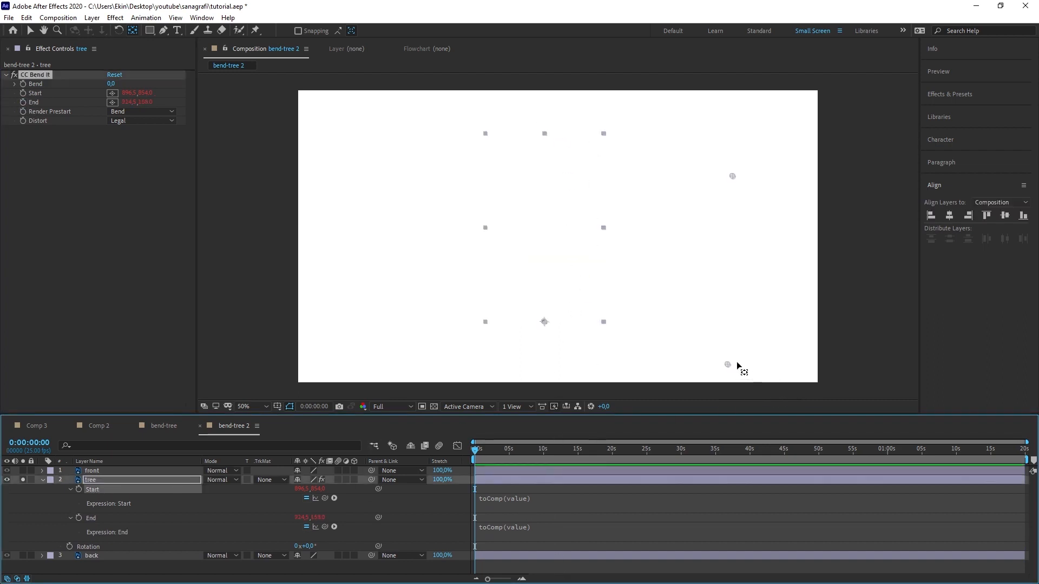
{"action": "mouse_move", "coordinate": [721, 368]}
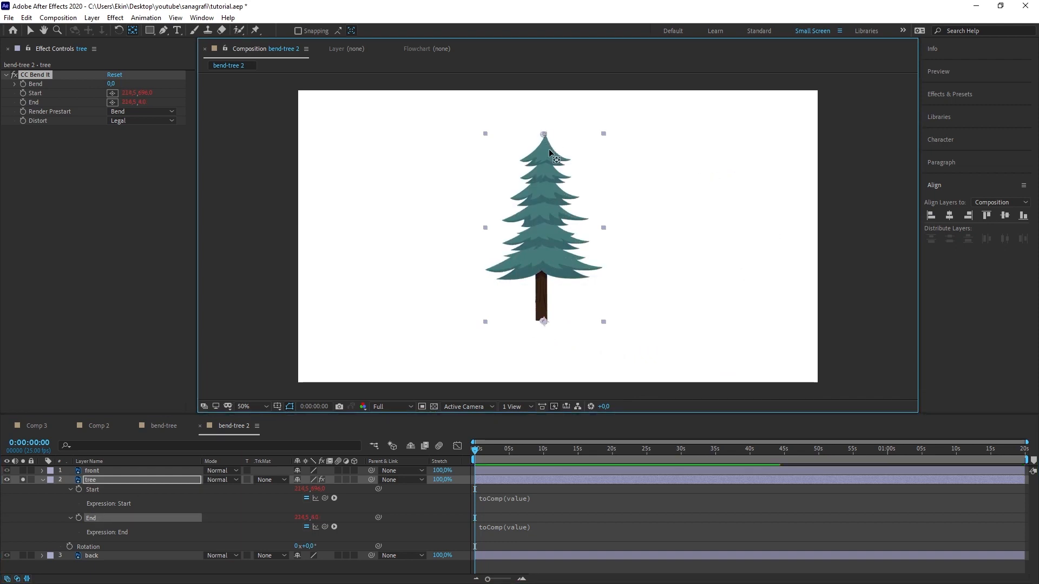
{"action": "mouse_move", "coordinate": [315, 229]}
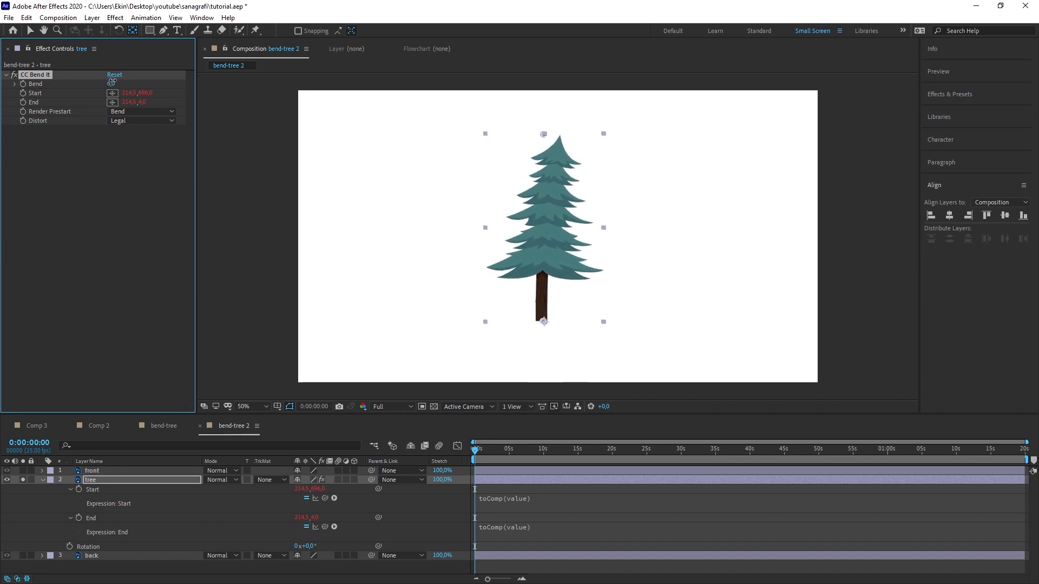
Reposition the CC Bend It Start and End points to the trunk base and treetop.
{"action": "left_click", "coordinate": [114, 74]}
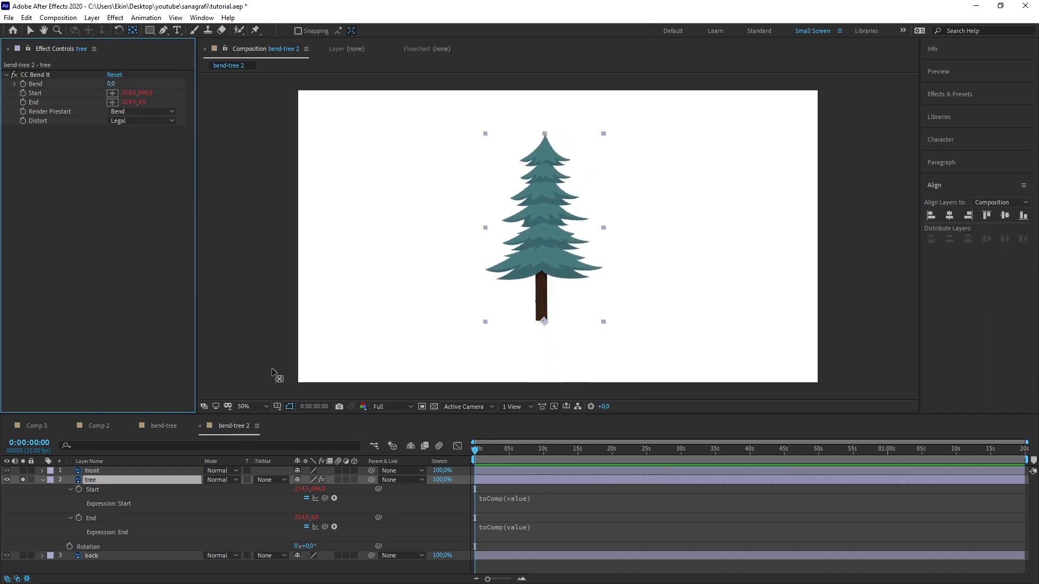
{"action": "mouse_move", "coordinate": [486, 456]}
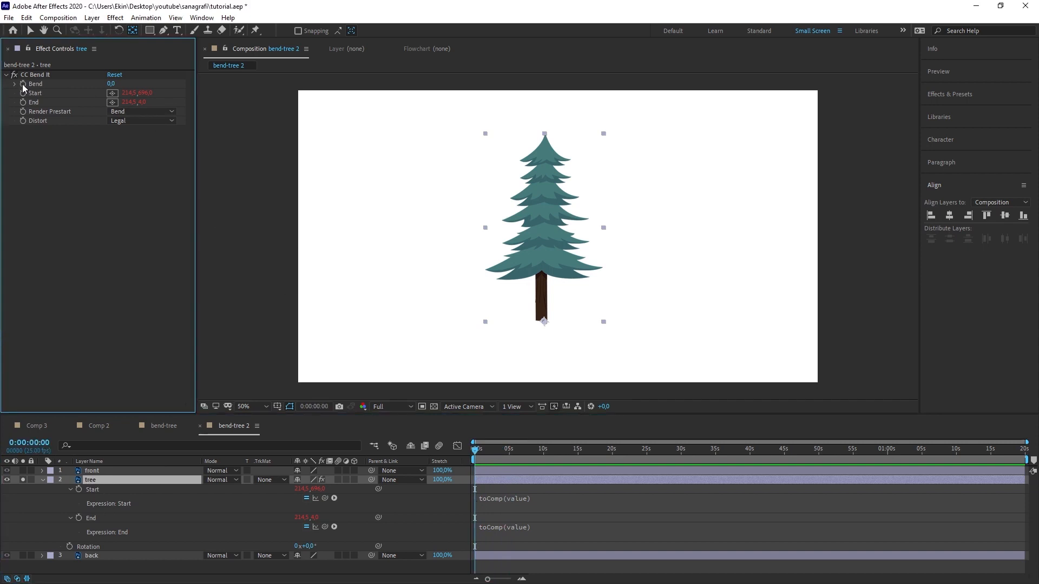
Keyframe the tree's Bend amount at 0 and reveal its animated properties.
{"action": "left_click", "coordinate": [37, 75]}
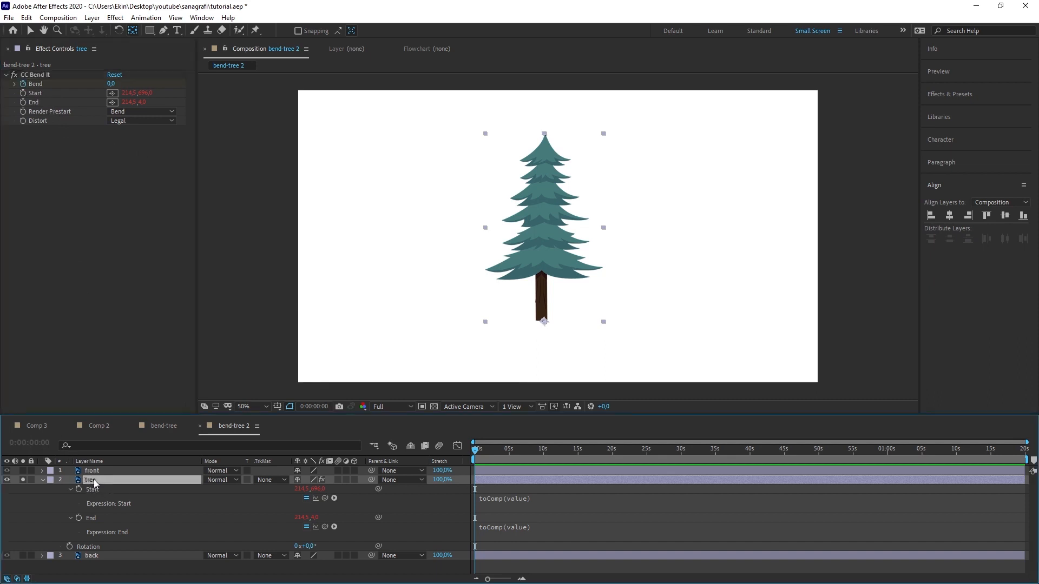
{"action": "left_click", "coordinate": [70, 489]}
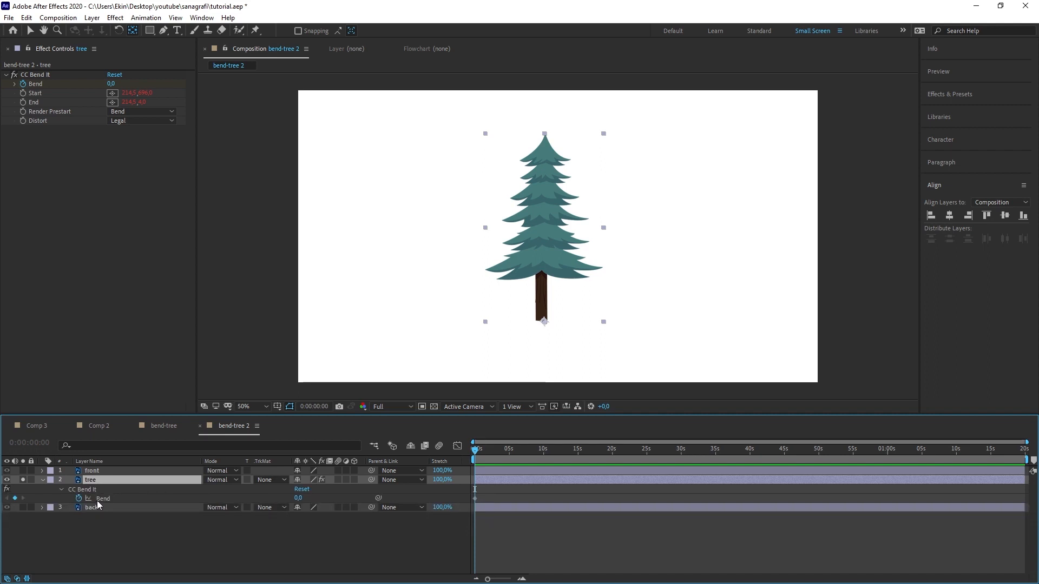
{"action": "mouse_move", "coordinate": [48, 93]}
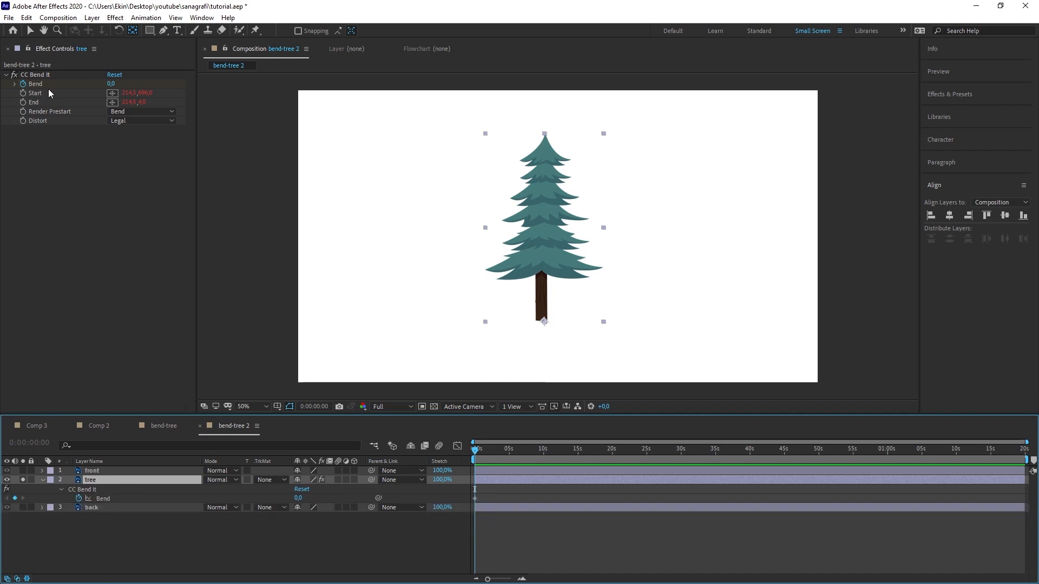
{"action": "mouse_move", "coordinate": [40, 87]}
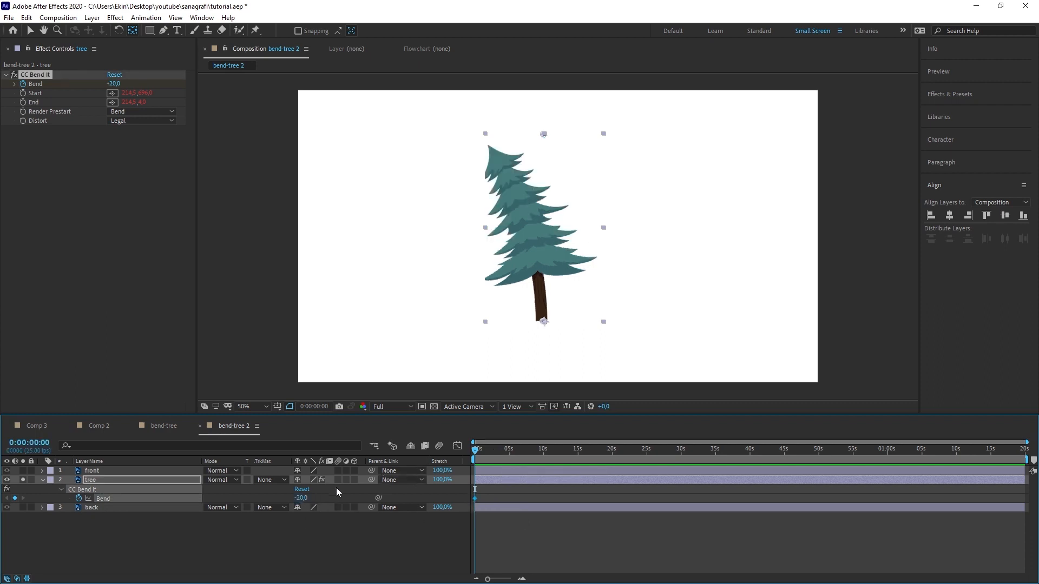
Set Bend keyframes of -10 at 0s and 10 about two seconds later for the sway.
{"action": "double_click", "coordinate": [302, 498]}
{"action": "type", "text": "-10"}
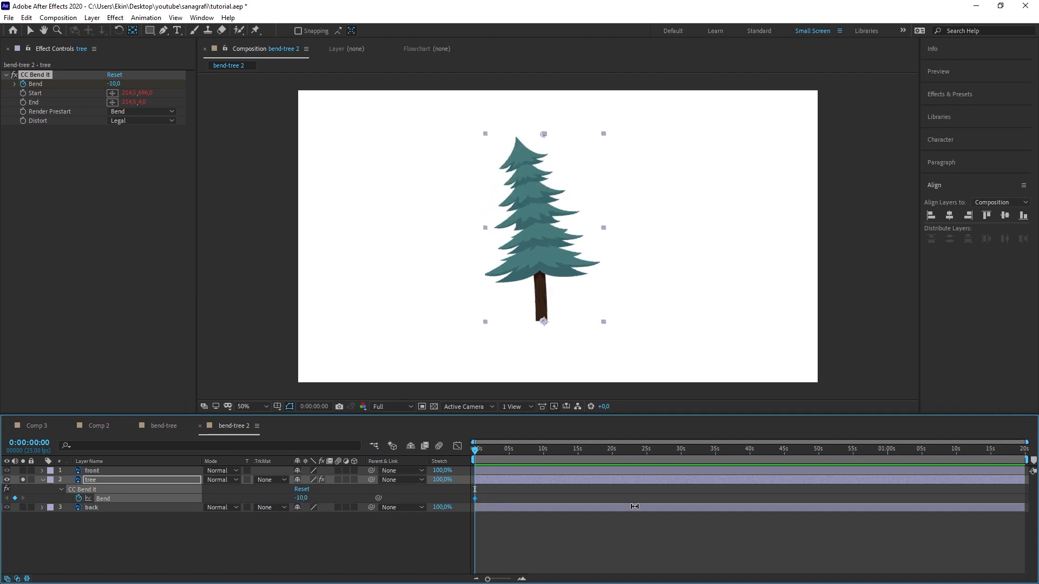
{"action": "left_click", "coordinate": [513, 448]}
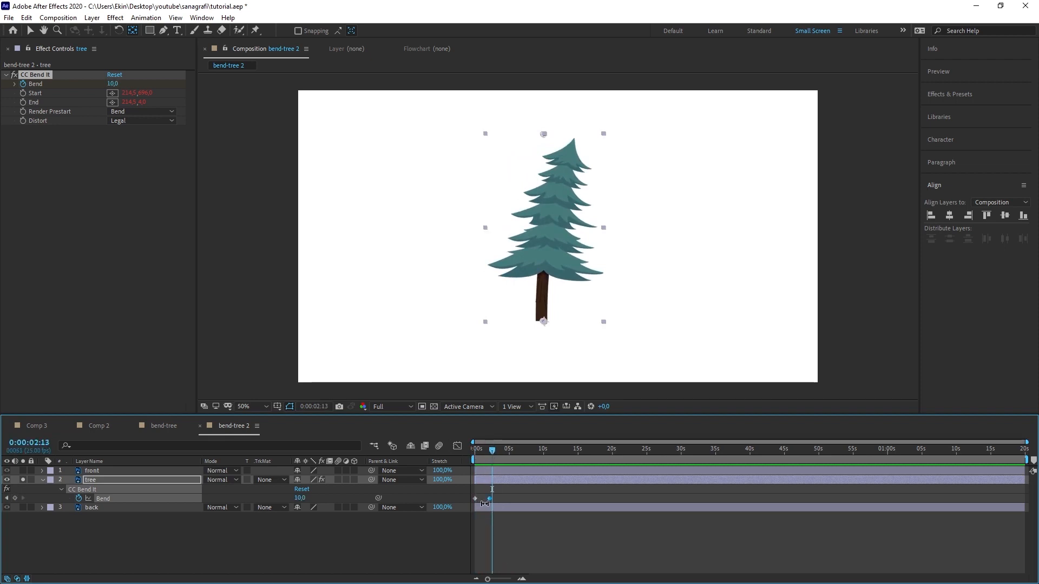
{"action": "left_click", "coordinate": [635, 448]}
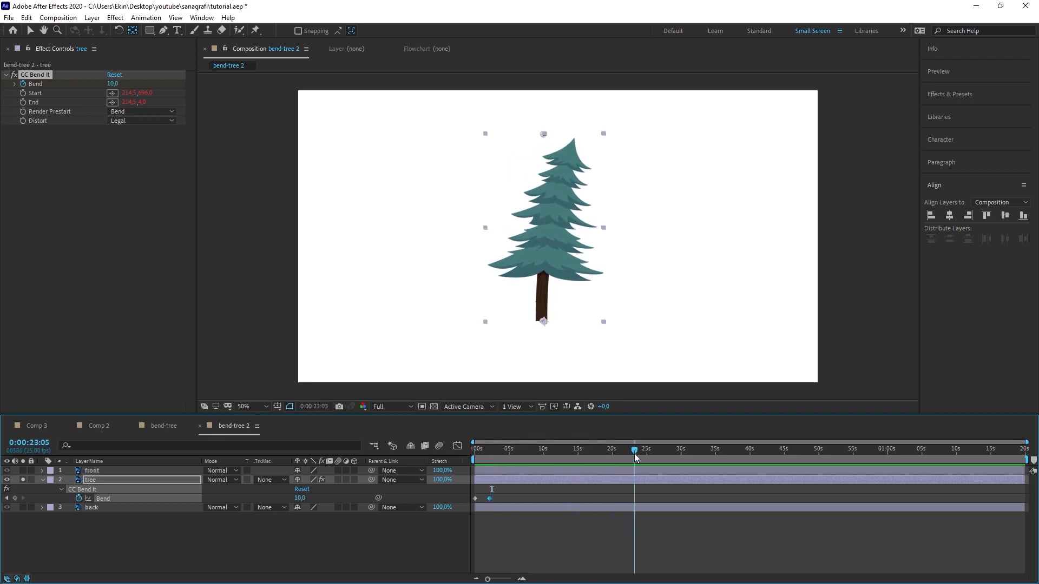
{"action": "left_click", "coordinate": [474, 448]}
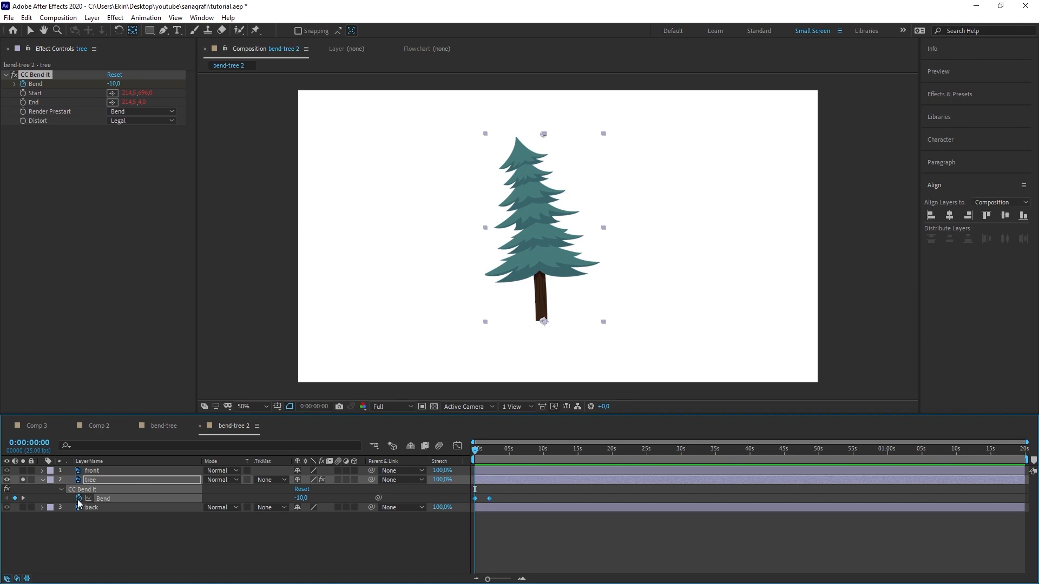
{"action": "mouse_move", "coordinate": [78, 498]}
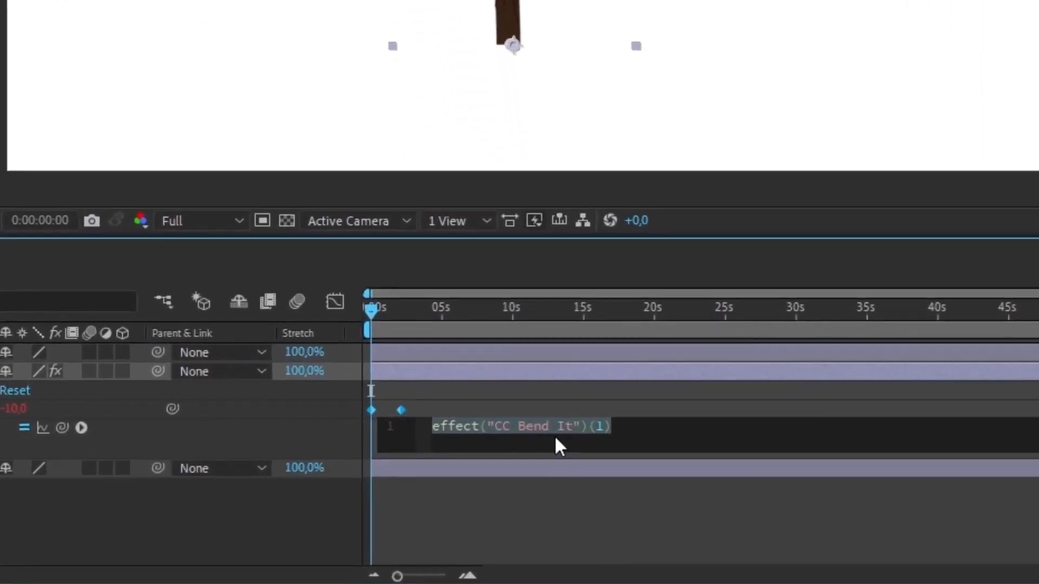
Loop the Bend with loopOut("pingpong") and move its second keyframe to about 1s.
{"action": "type", "text": "loopOut(\"pingpong\")"}
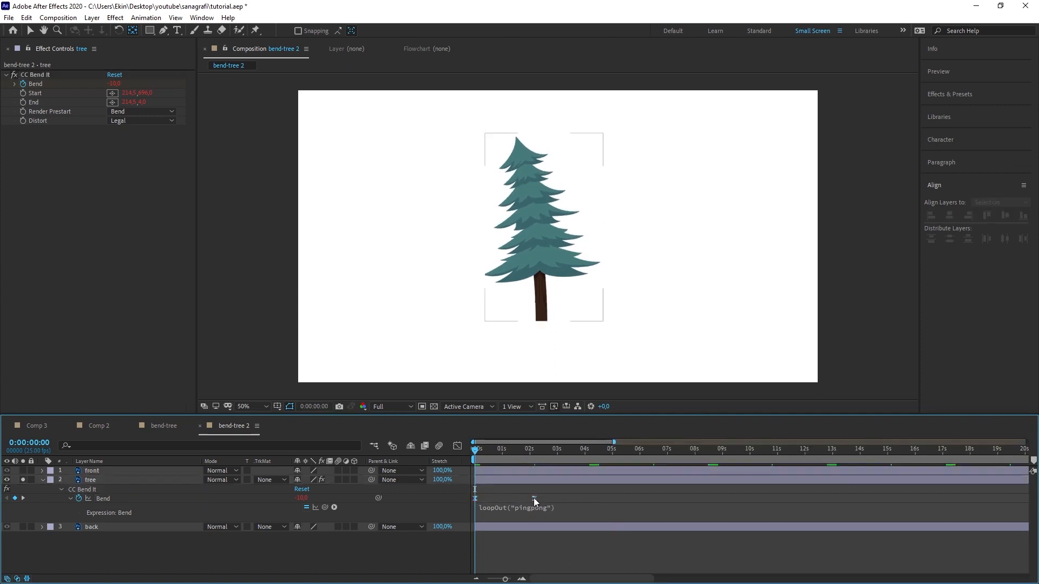
{"action": "left_click", "coordinate": [90, 480]}
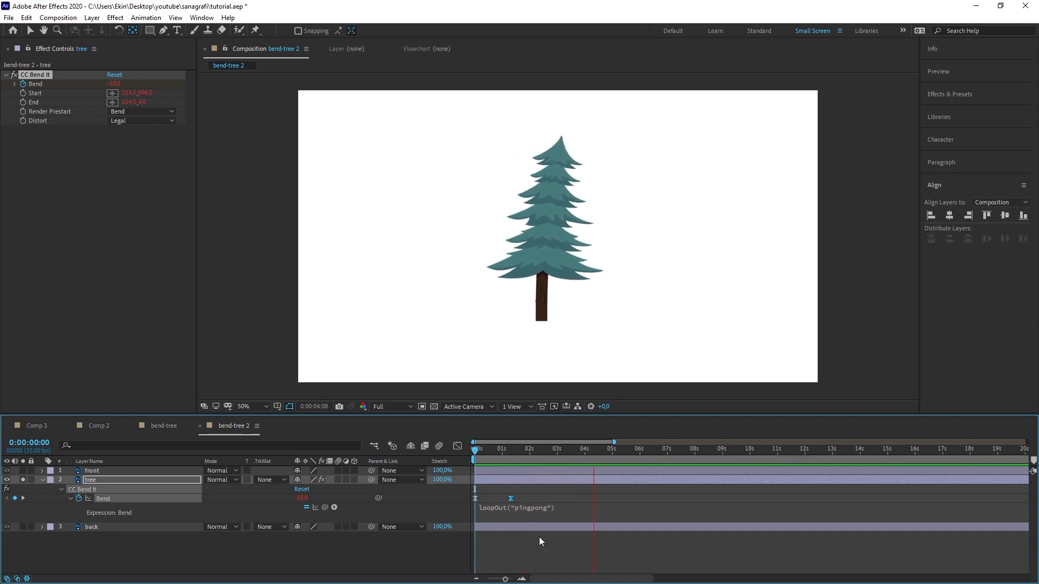
Keyframe the tree's Rotation at -5° at 0s and again just after one second.
{"action": "left_click", "coordinate": [618, 448]}
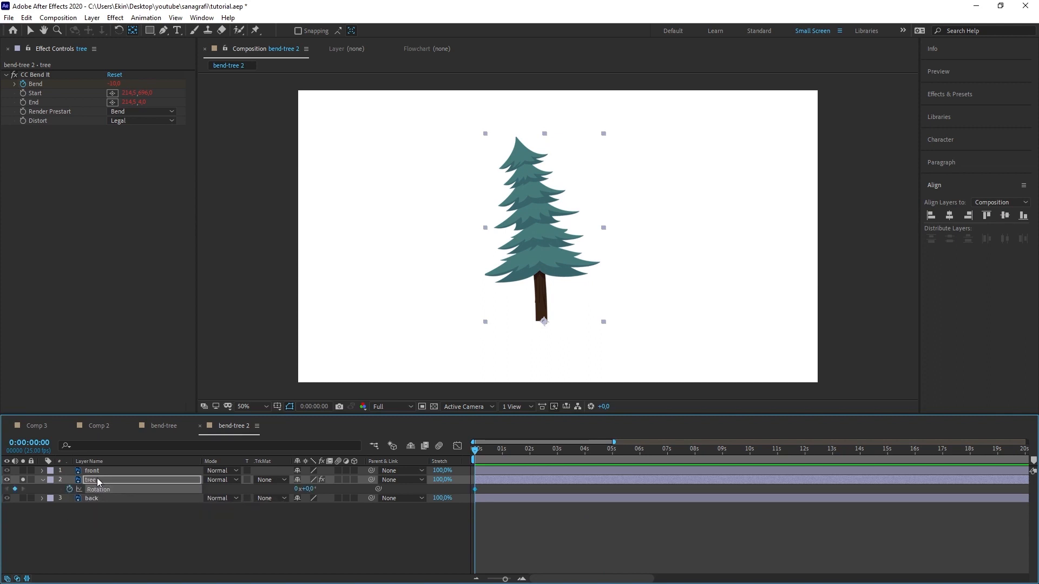
{"action": "left_click", "coordinate": [41, 480]}
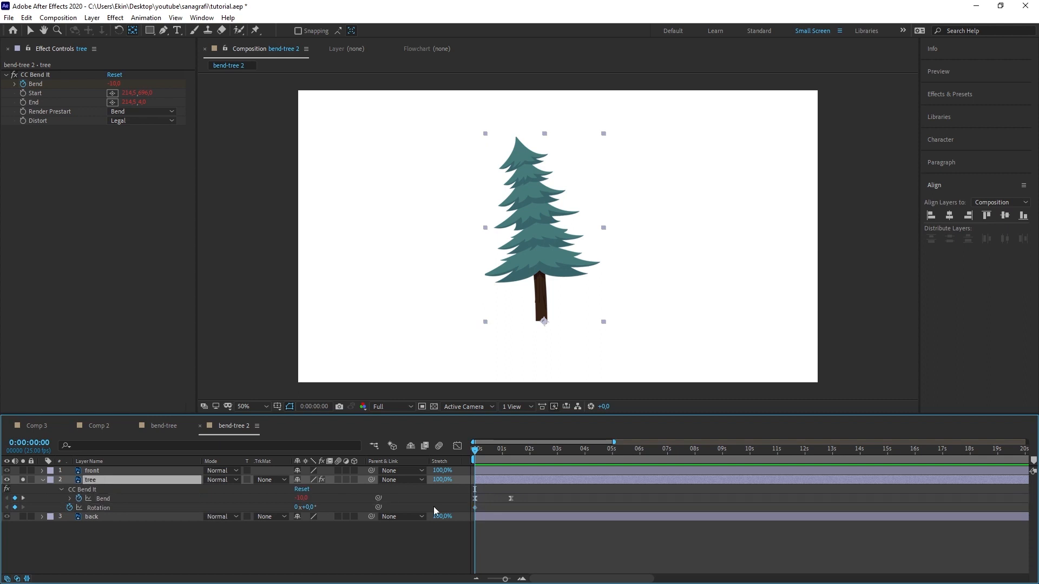
{"action": "mouse_move", "coordinate": [454, 513]}
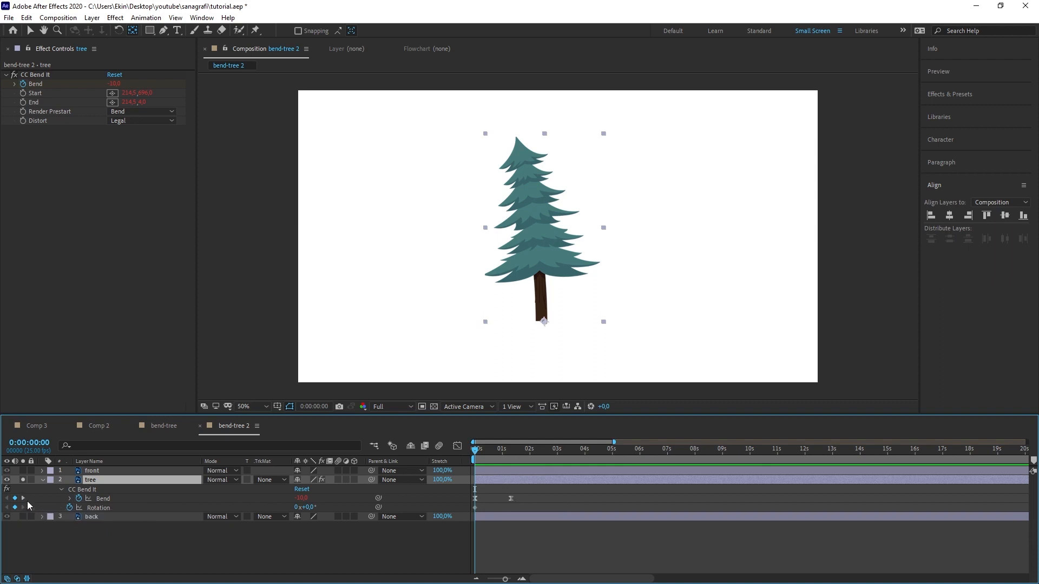
{"action": "mouse_move", "coordinate": [23, 501]}
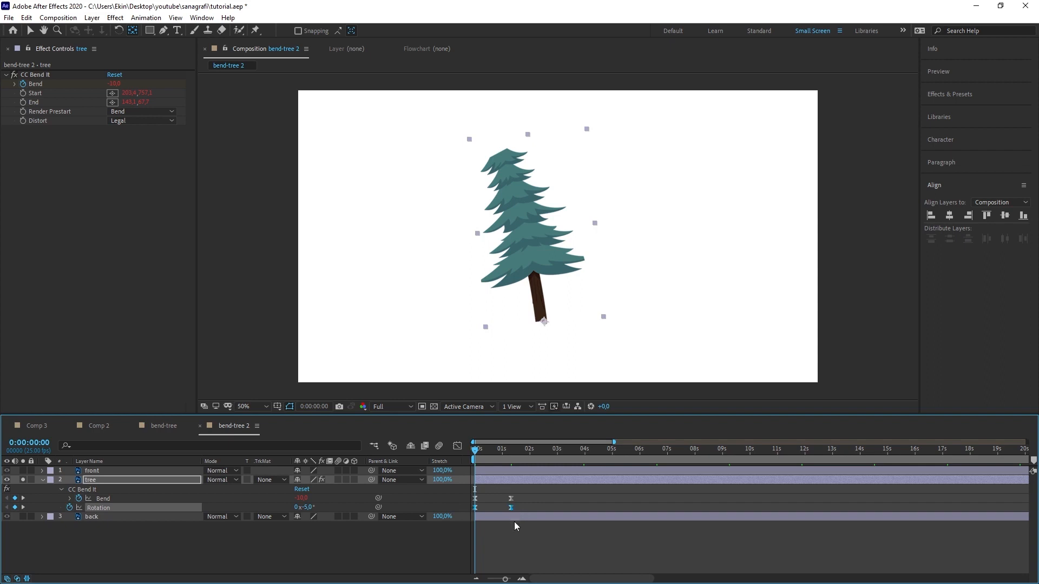
Loop the Rotation with loopOut("pingpong") and move its second keyframe earlier than Bend's.
{"action": "right_click", "coordinate": [102, 497]}
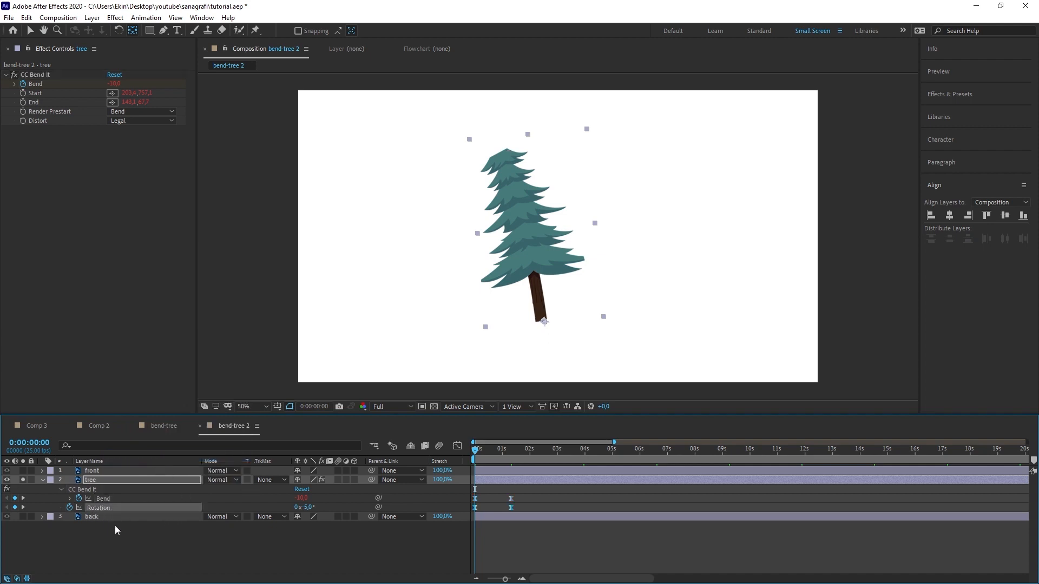
{"action": "mouse_move", "coordinate": [127, 559]}
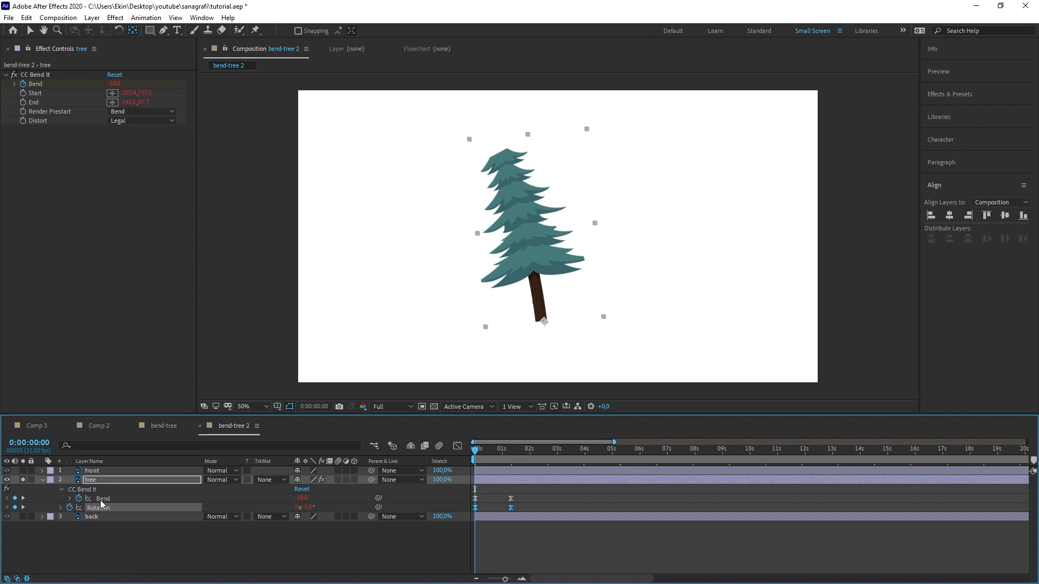
{"action": "mouse_move", "coordinate": [97, 521]}
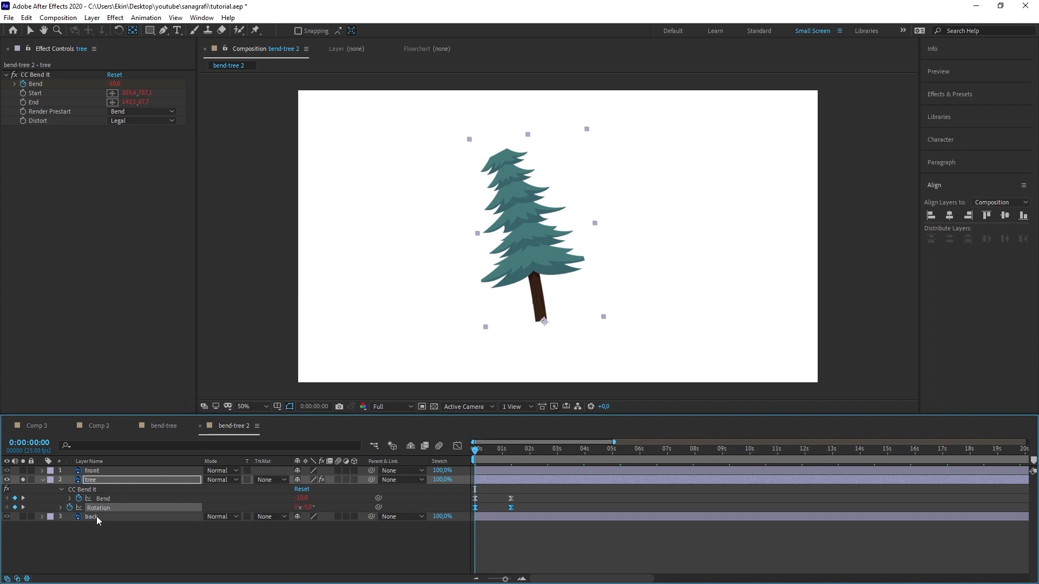
{"action": "mouse_move", "coordinate": [99, 509]}
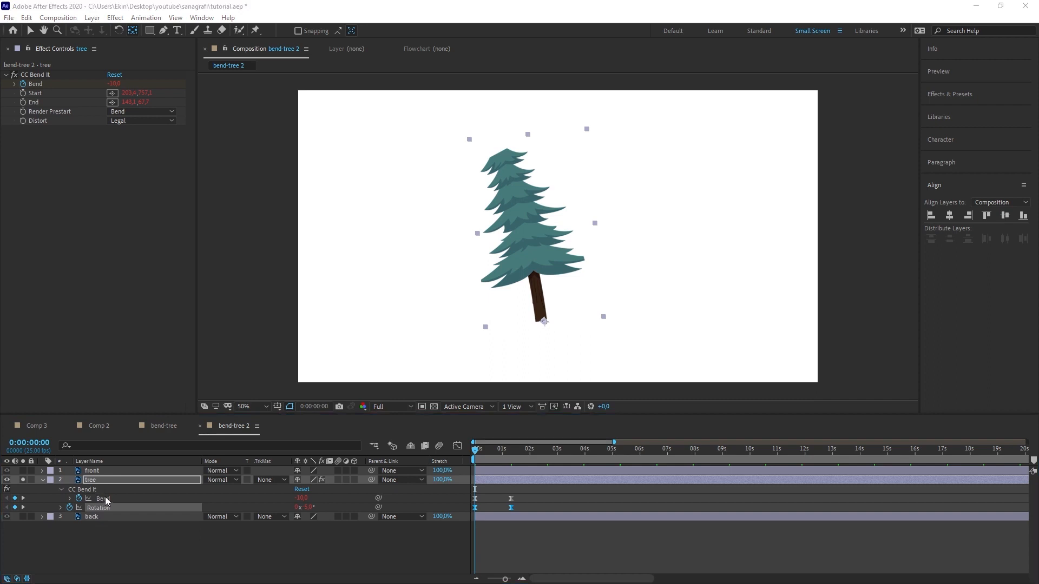
{"action": "mouse_move", "coordinate": [107, 510]}
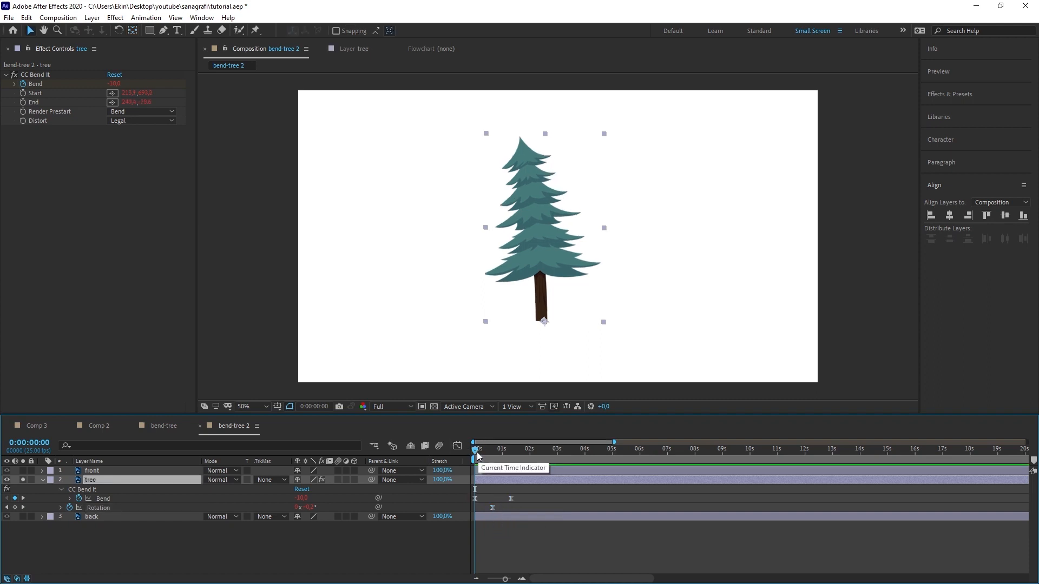
{"action": "mouse_move", "coordinate": [547, 344]}
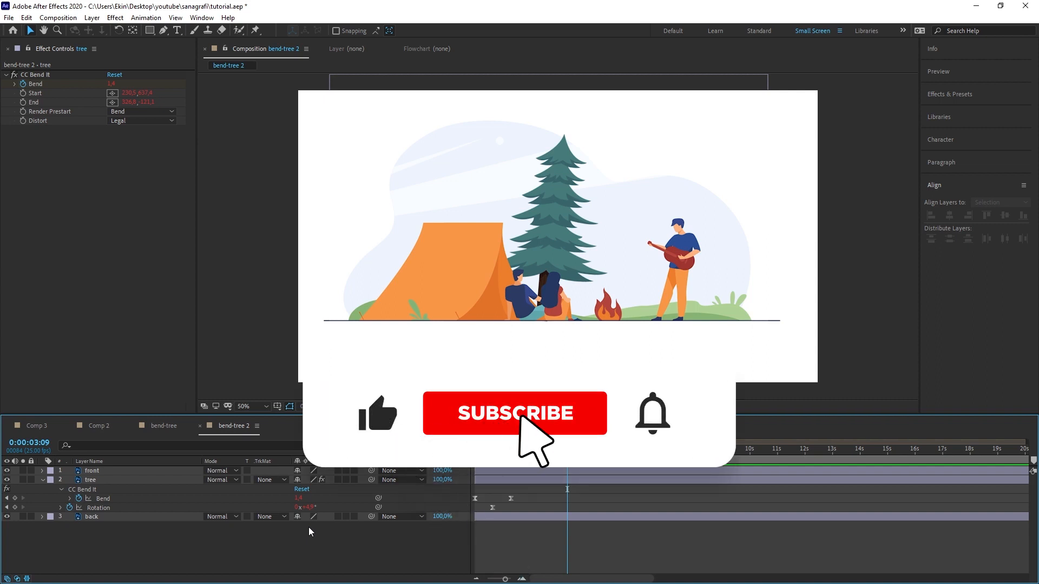
{"action": "left_click", "coordinate": [514, 413]}
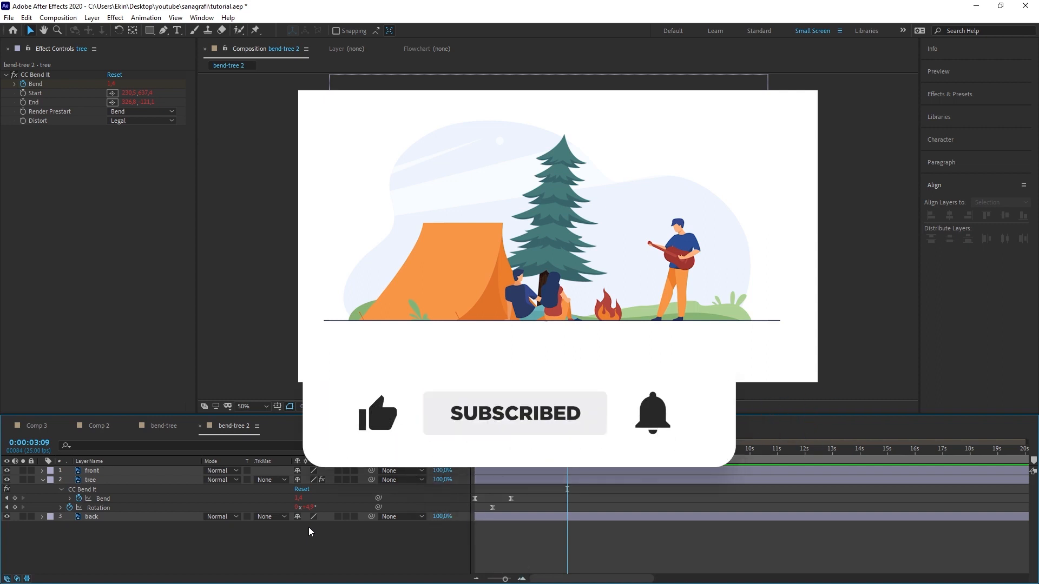